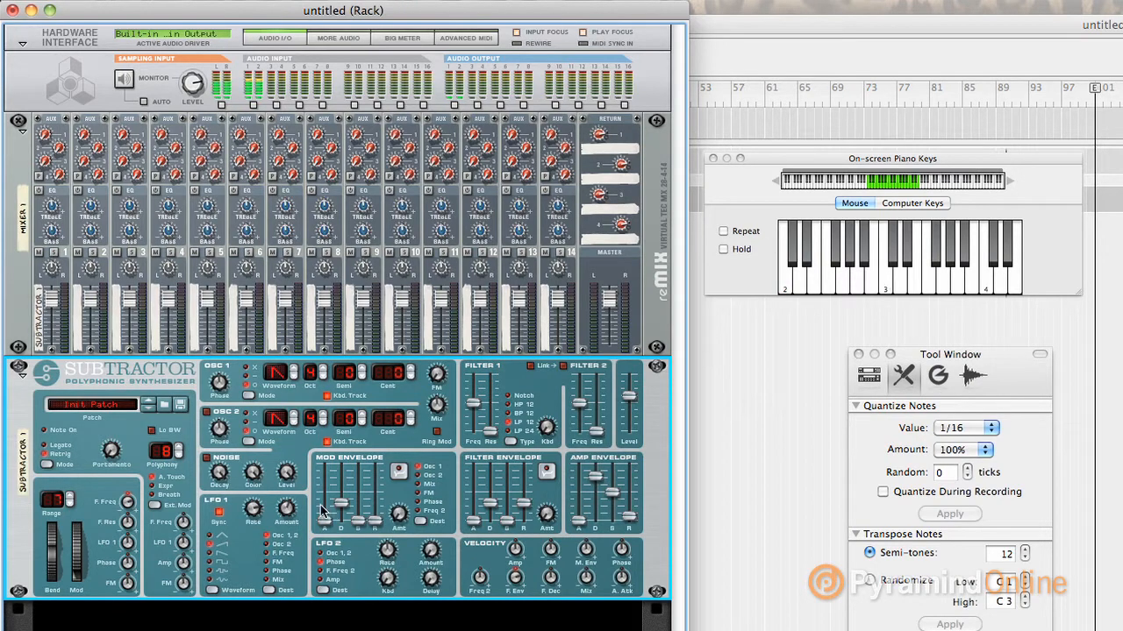
mouse_move(312, 572)
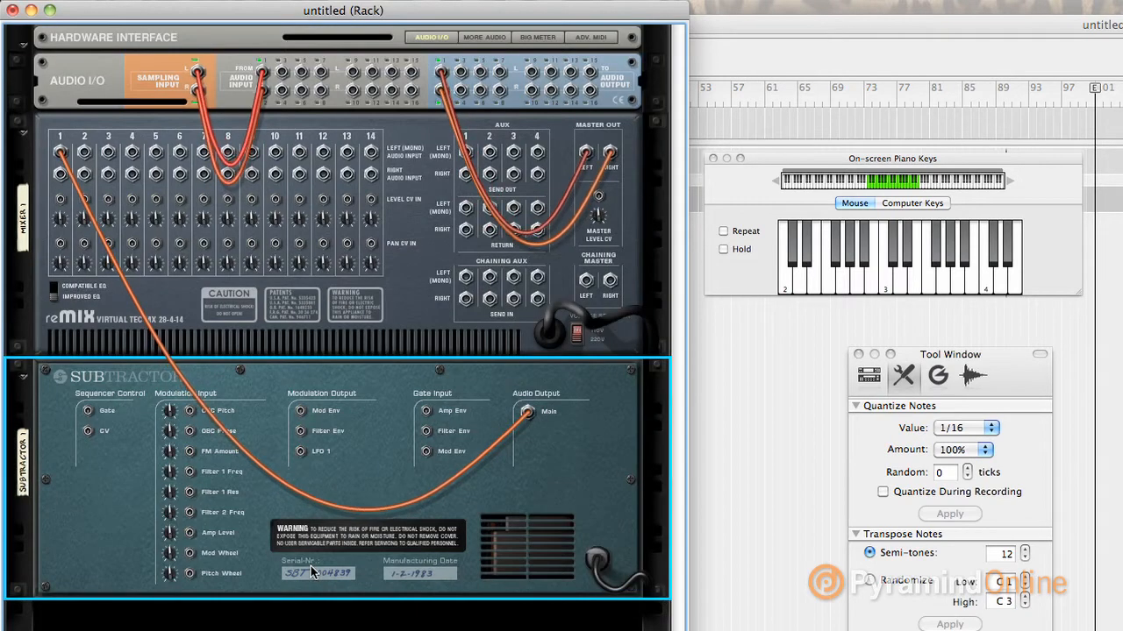
mouse_move(610, 470)
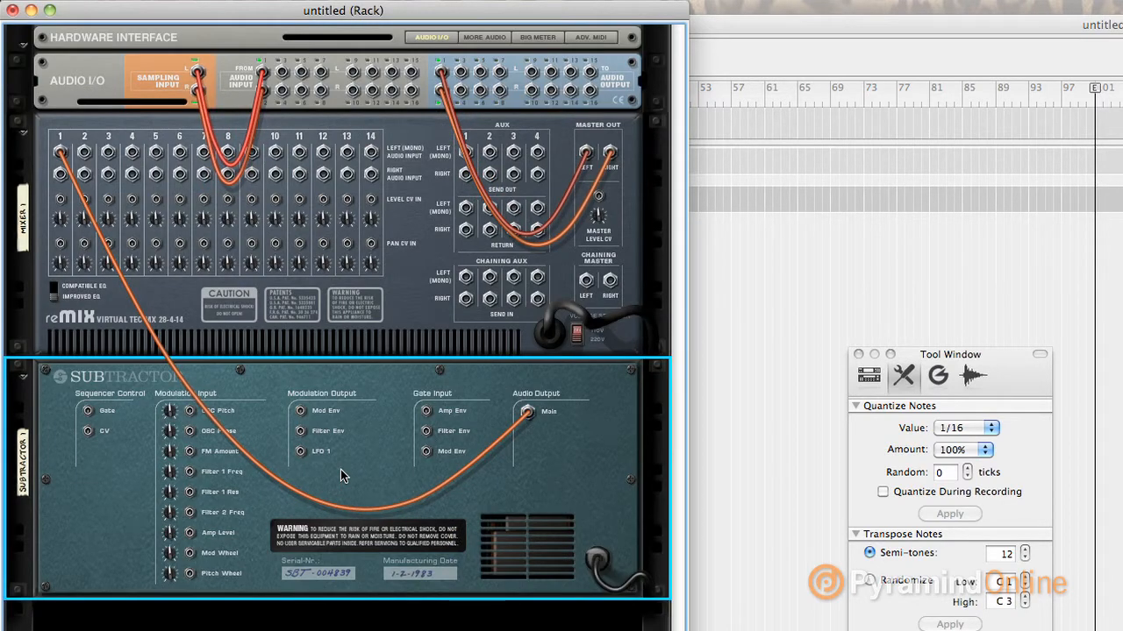
mouse_move(309, 465)
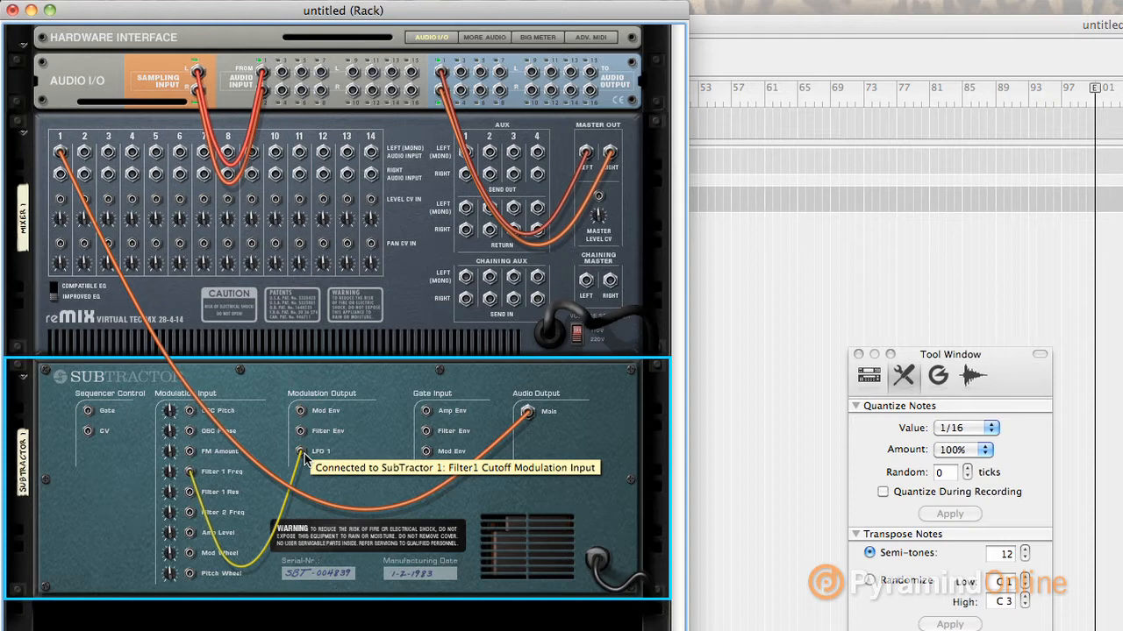
mouse_move(312, 458)
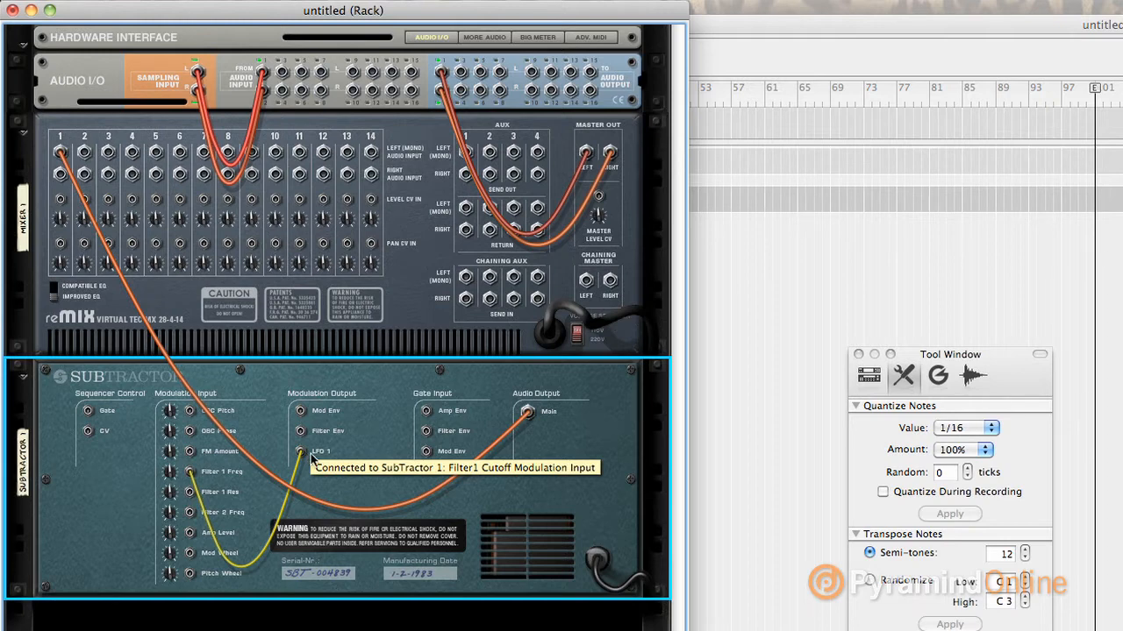
mouse_move(326, 459)
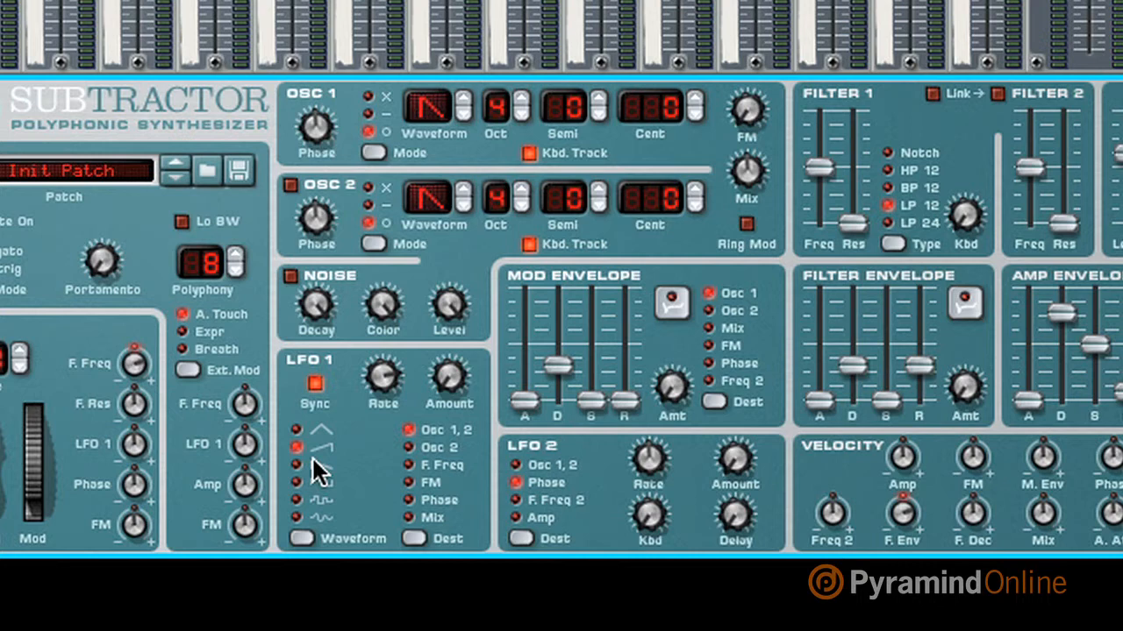
mouse_move(372, 388)
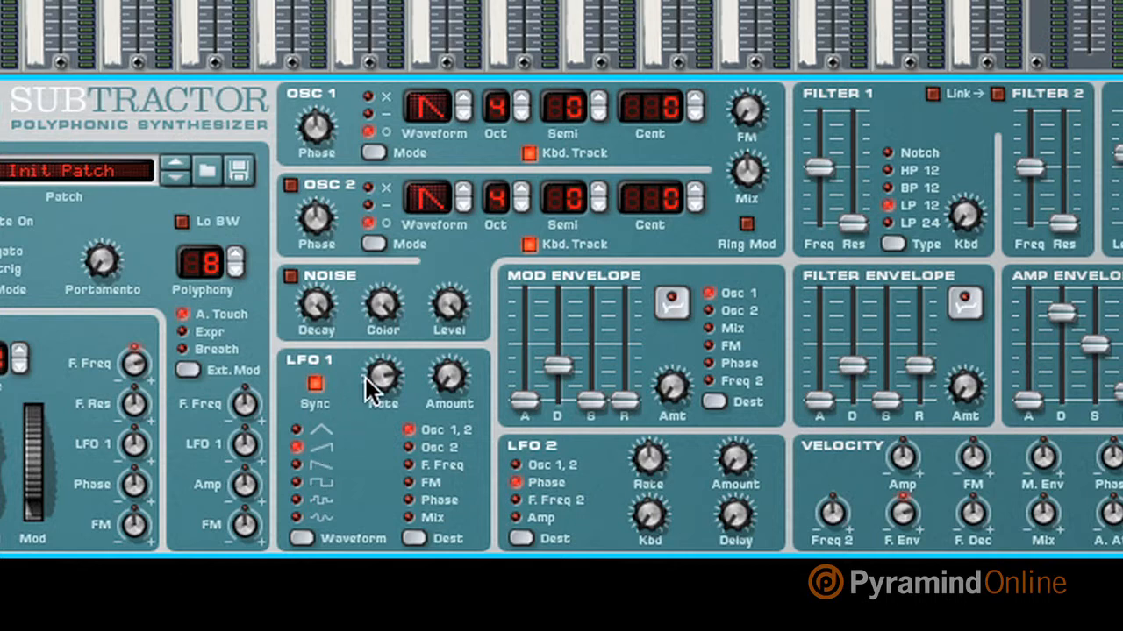
mouse_move(375, 389)
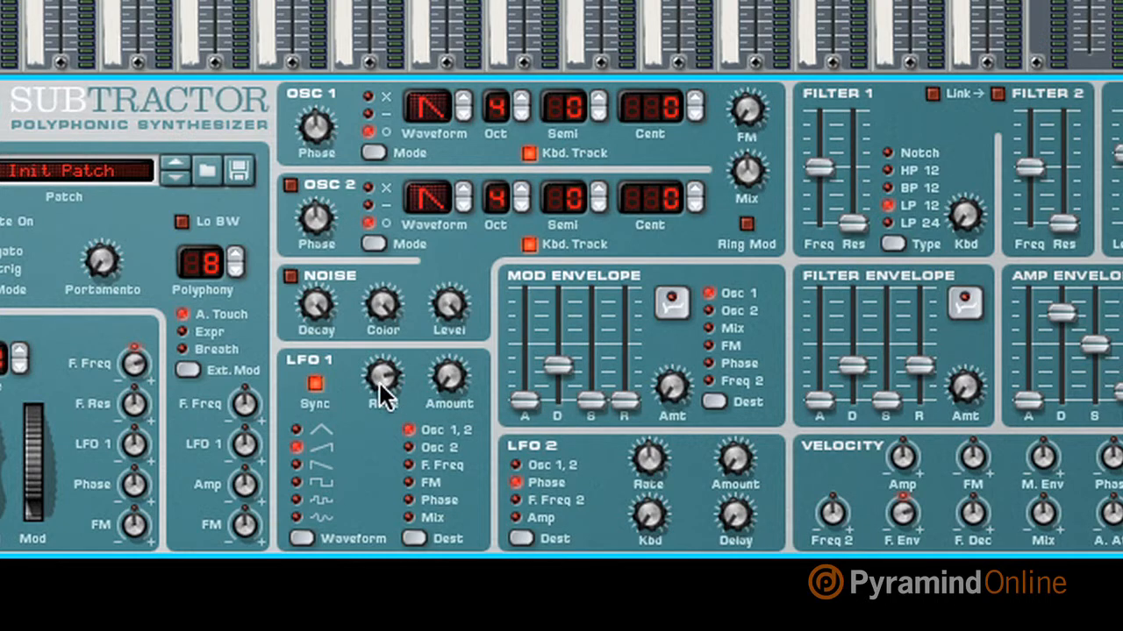
mouse_move(379, 382)
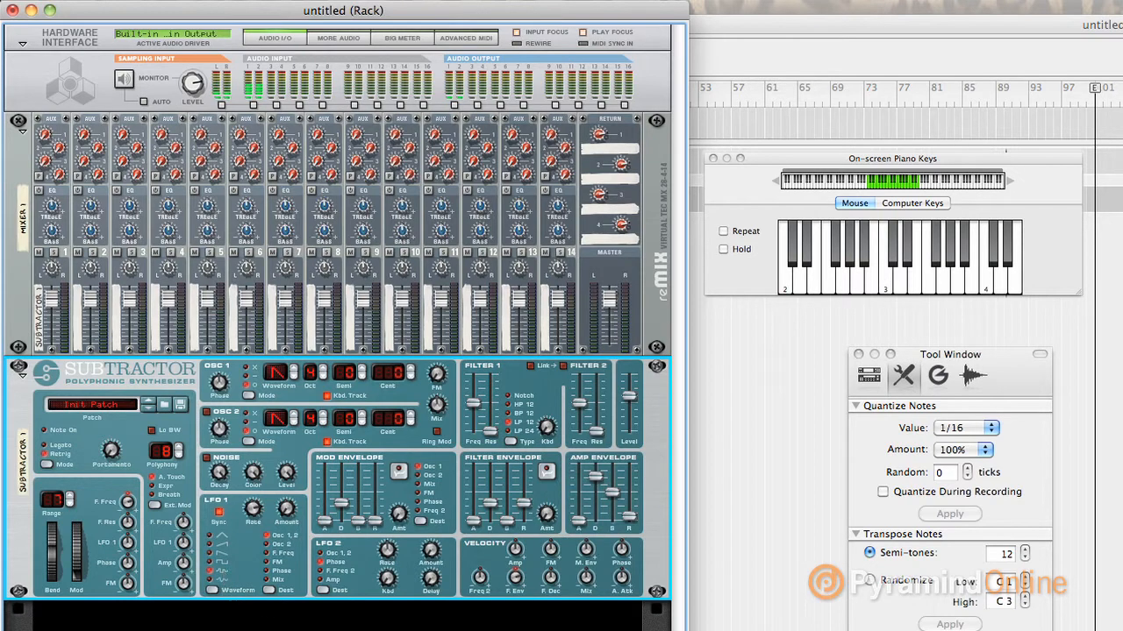
Step: Play a note on the on-screen piano keys before flipping the rack to its rear panel
left_click(888, 263)
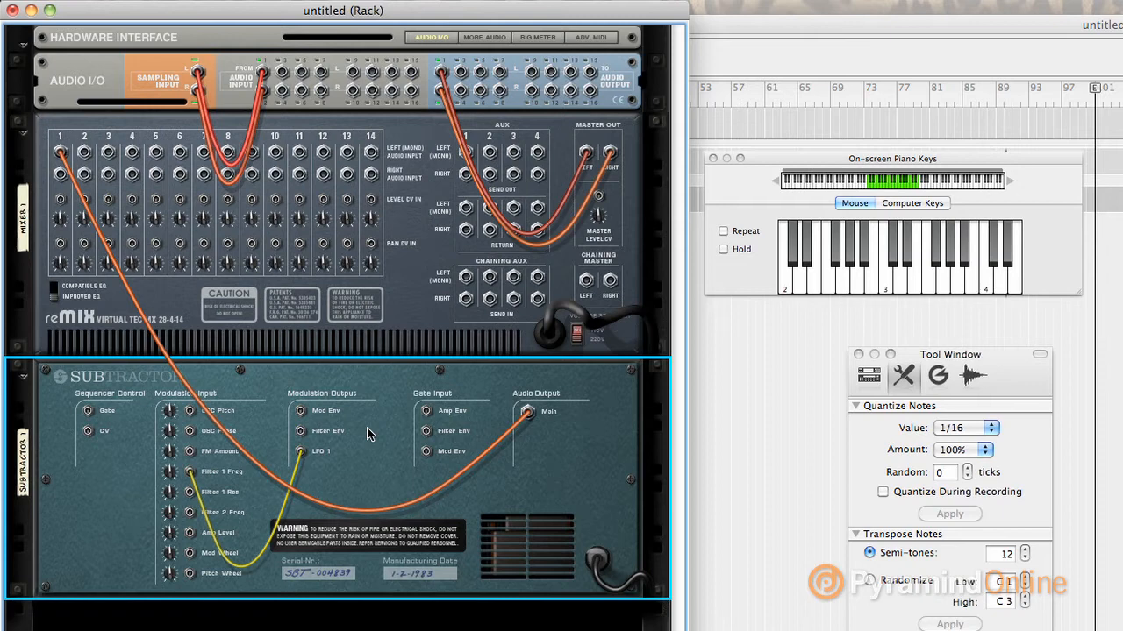
mouse_move(347, 455)
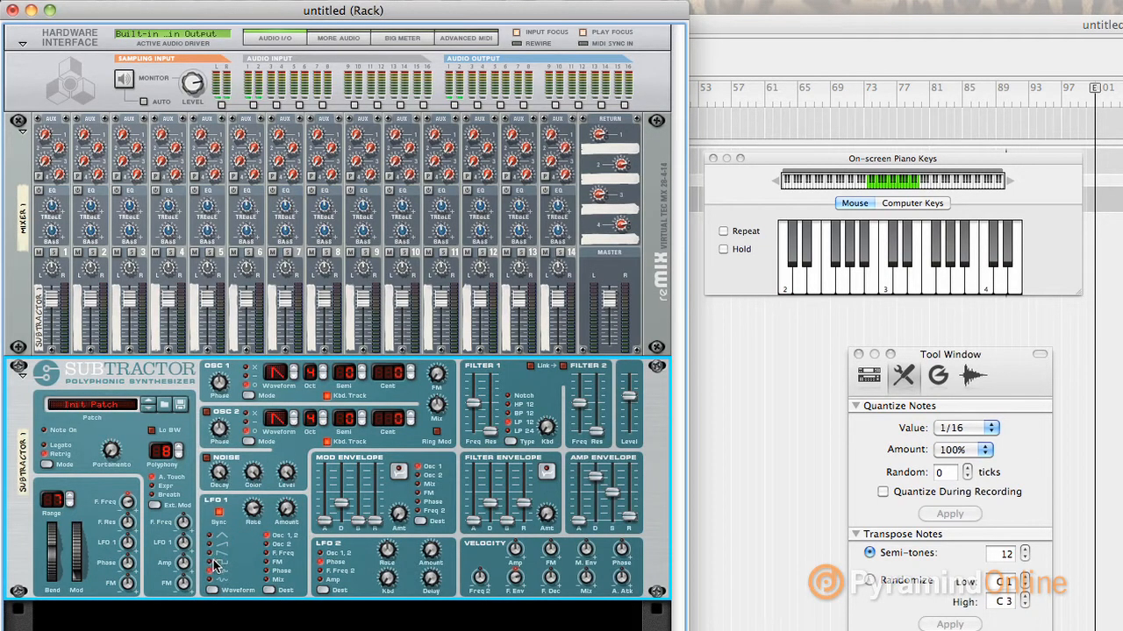
mouse_move(803, 196)
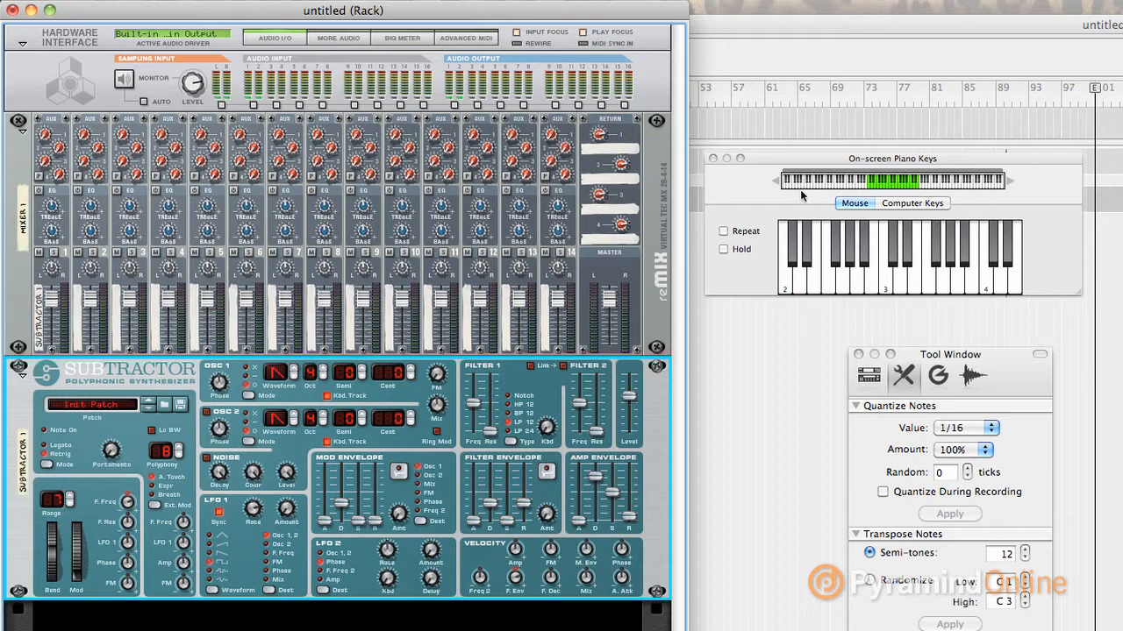
Step: Sound a note on the piano keys, then return the rack to its rear connections
left_click(884, 266)
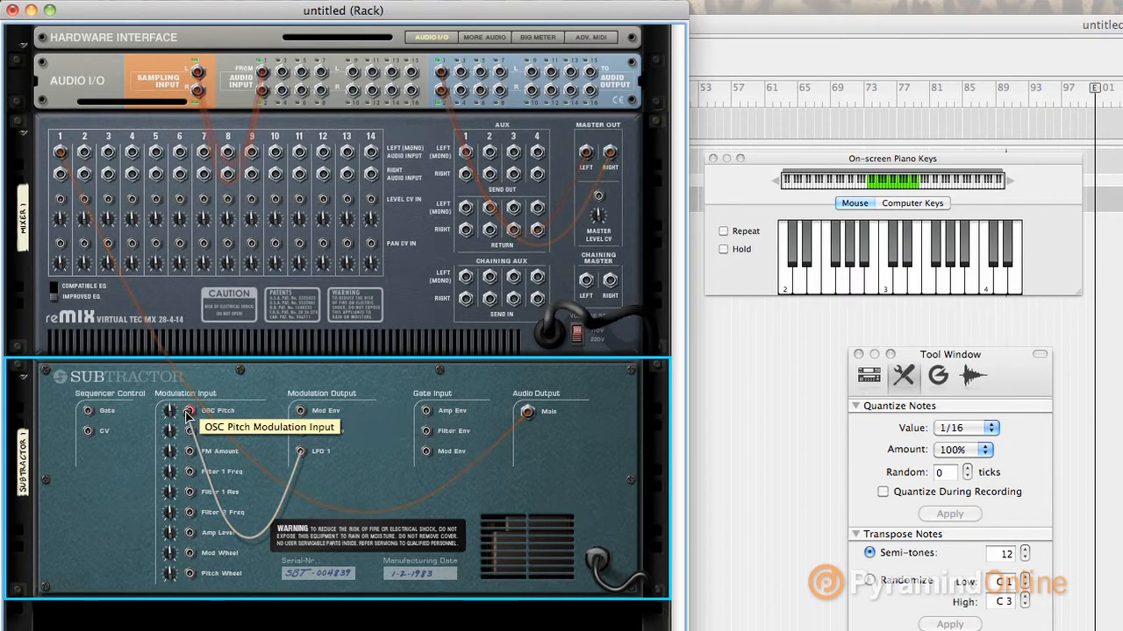
mouse_move(184, 446)
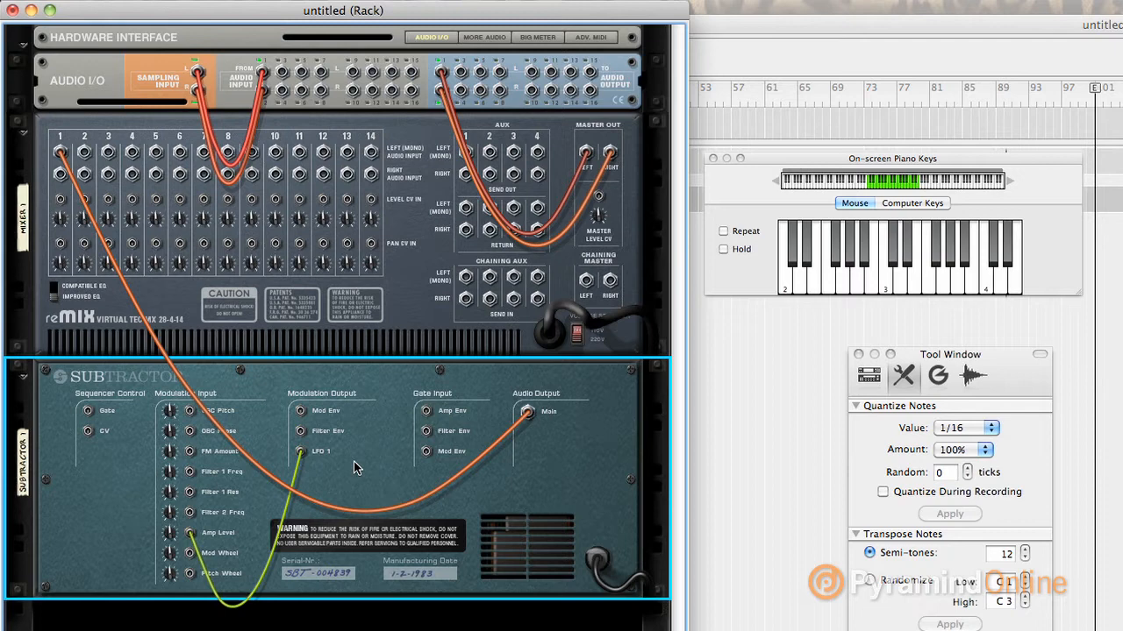
mouse_move(330, 421)
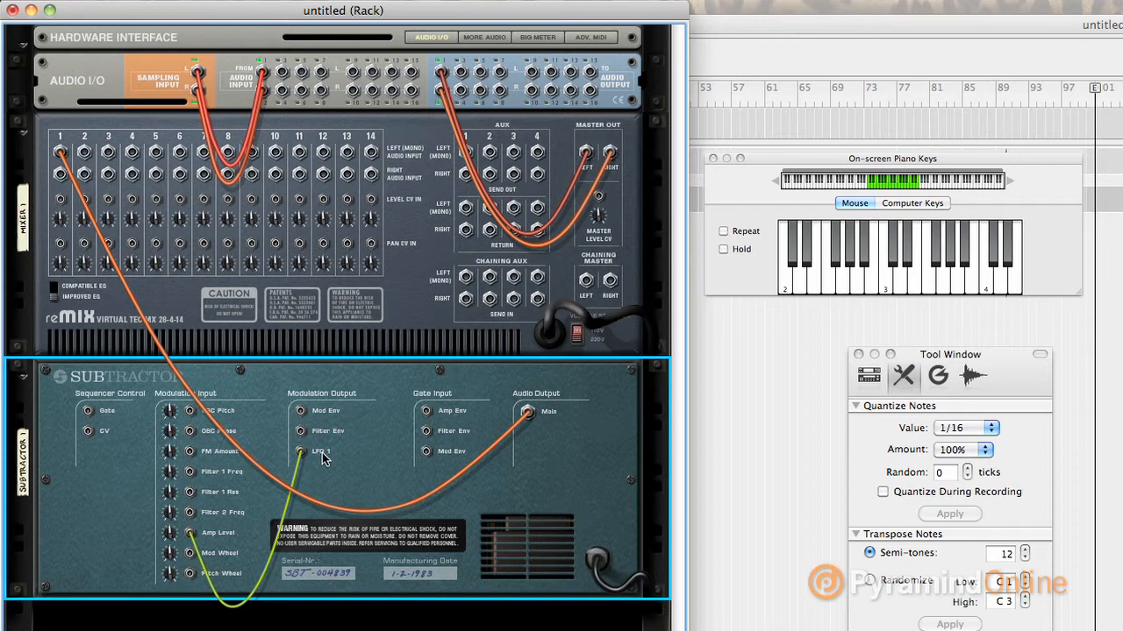
mouse_move(322, 456)
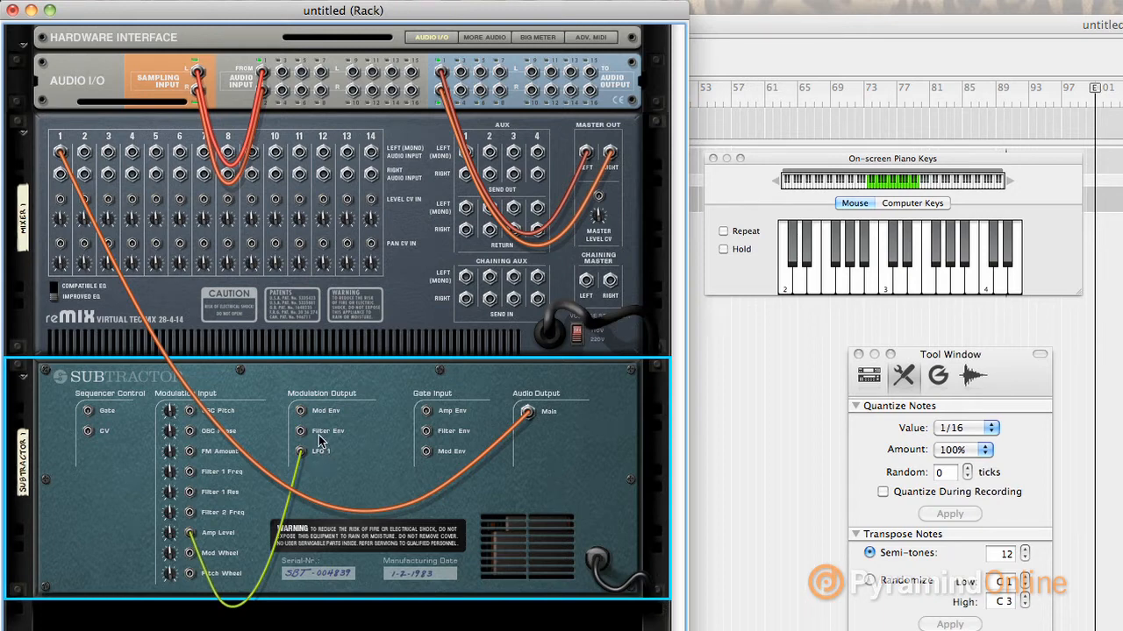
mouse_move(331, 439)
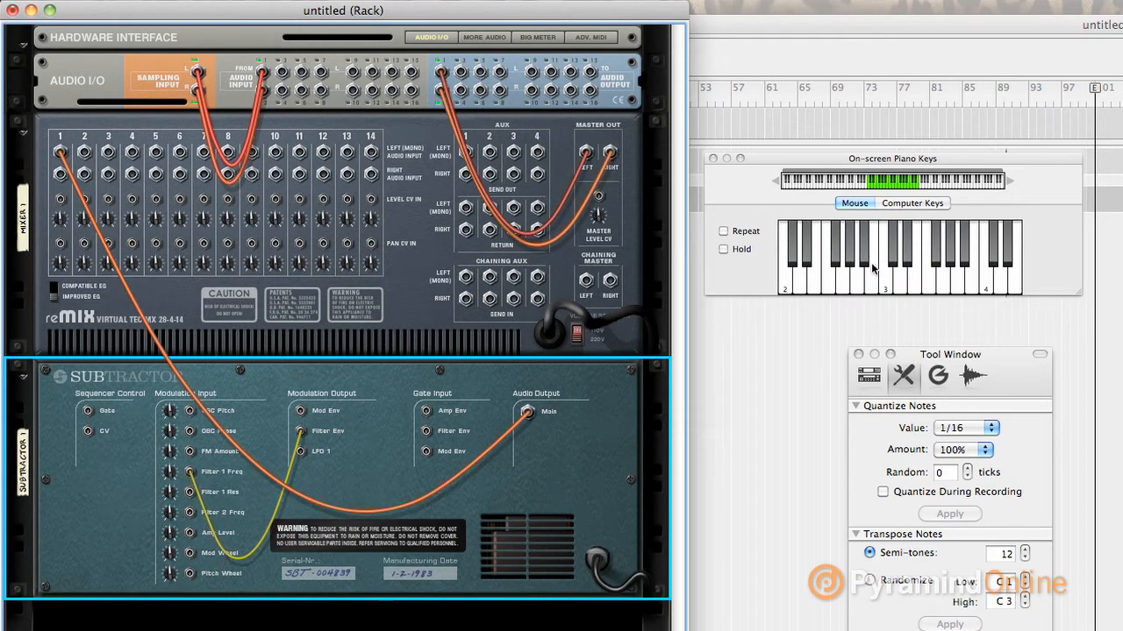
mouse_move(887, 281)
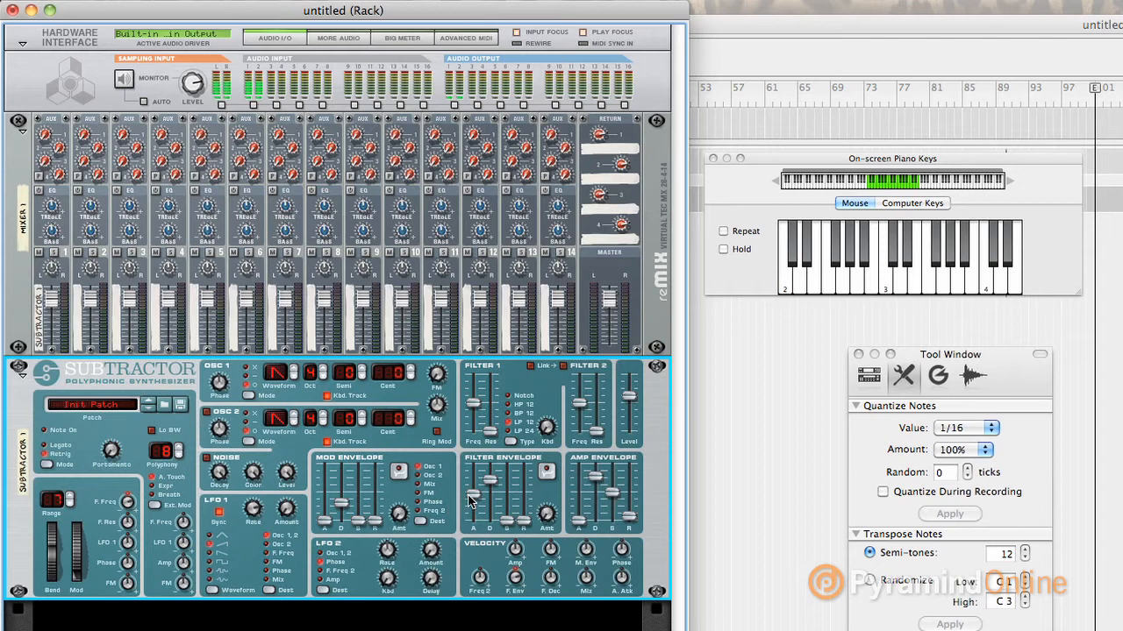
mouse_move(470, 502)
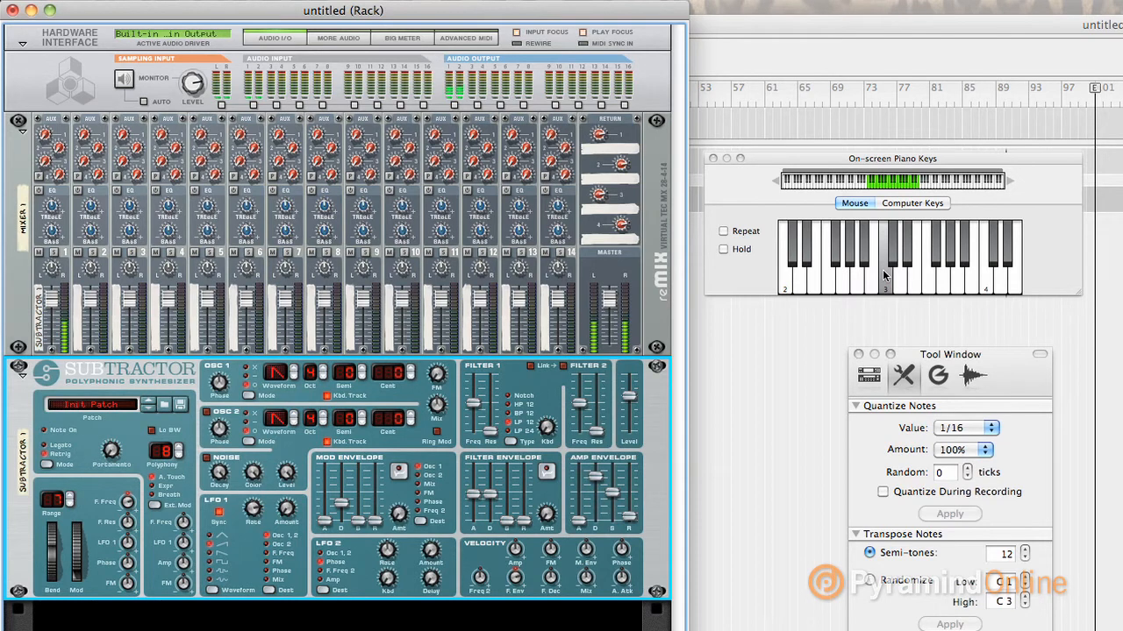
left_click(885, 272)
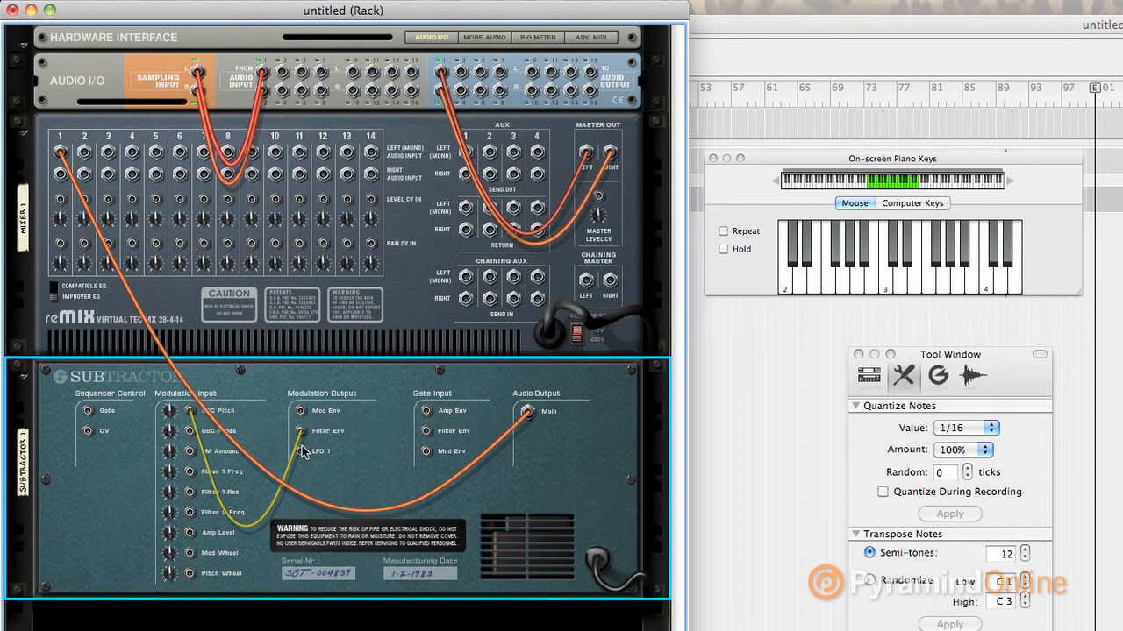
mouse_move(302, 453)
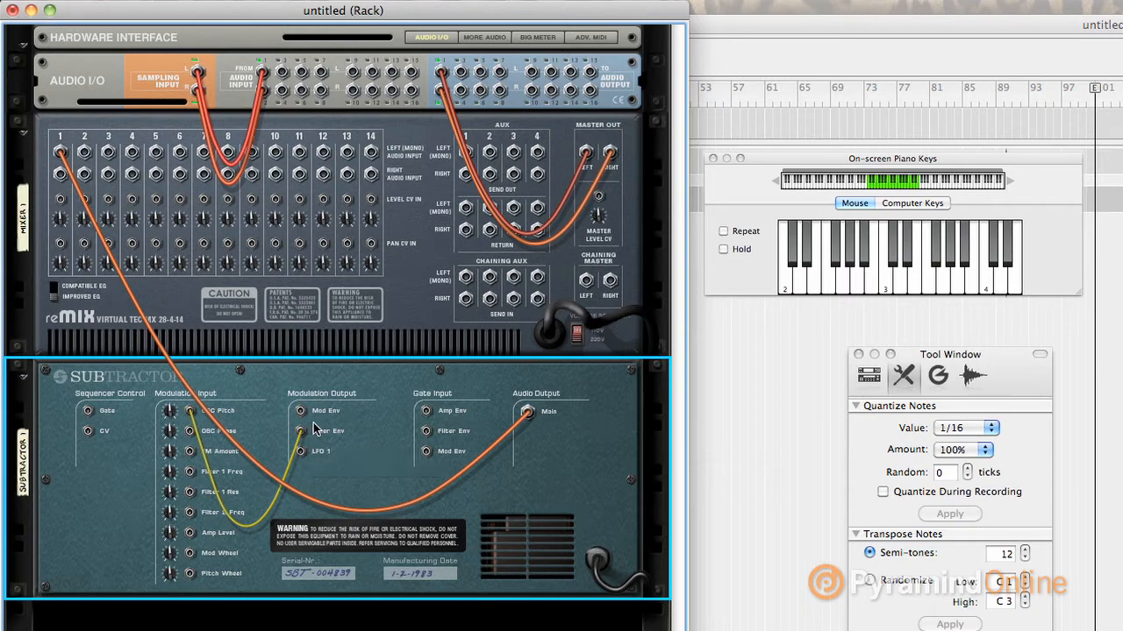
mouse_move(319, 427)
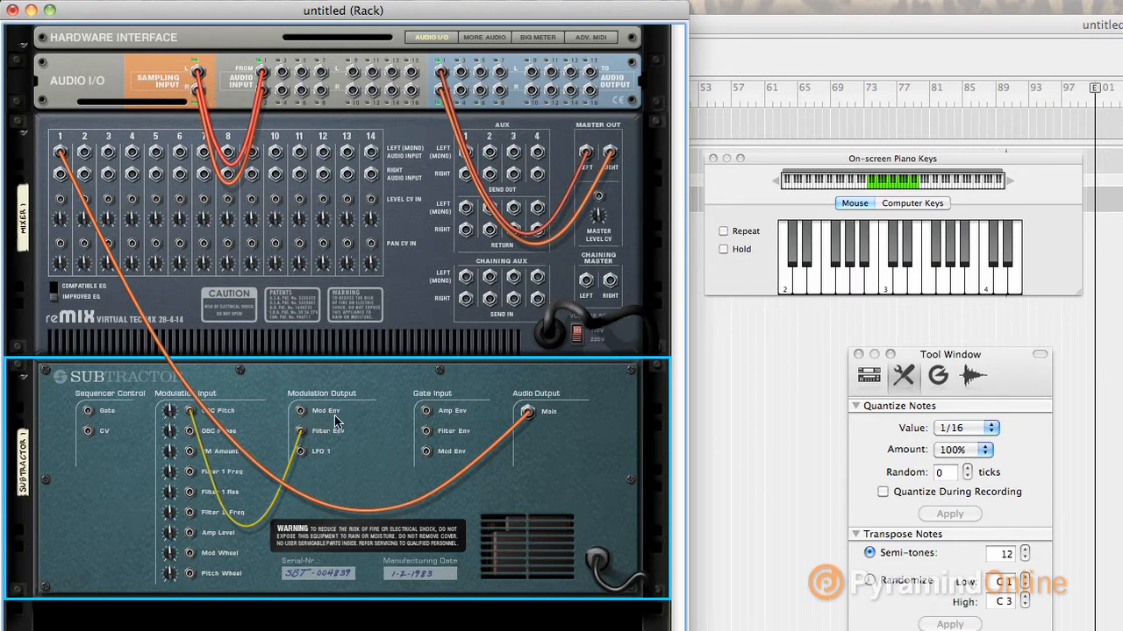
mouse_move(347, 422)
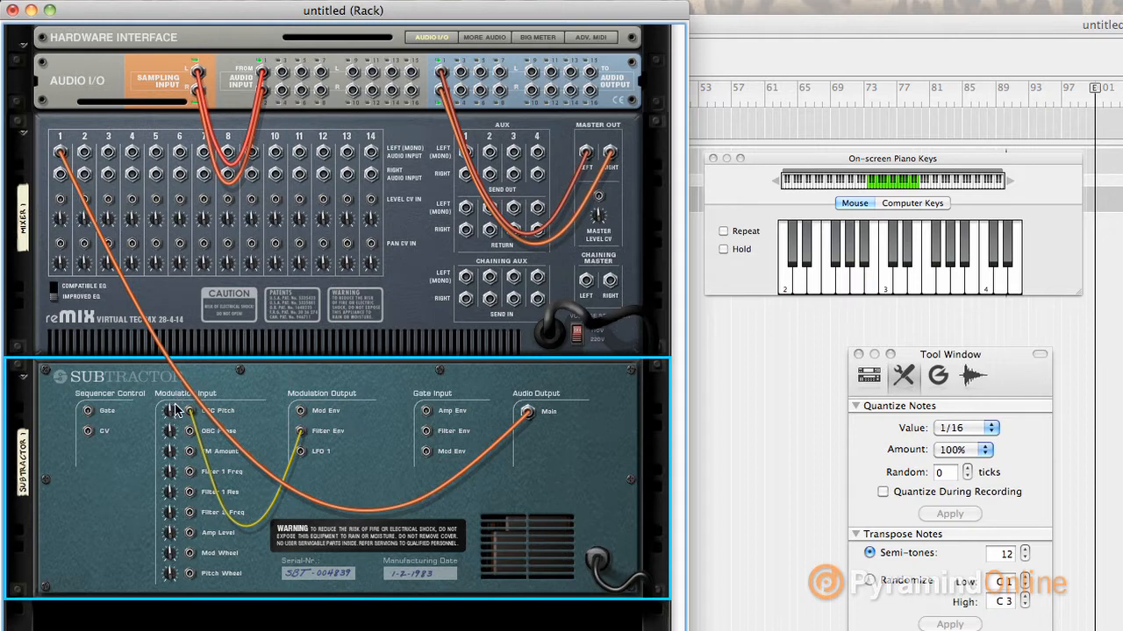
mouse_move(190, 412)
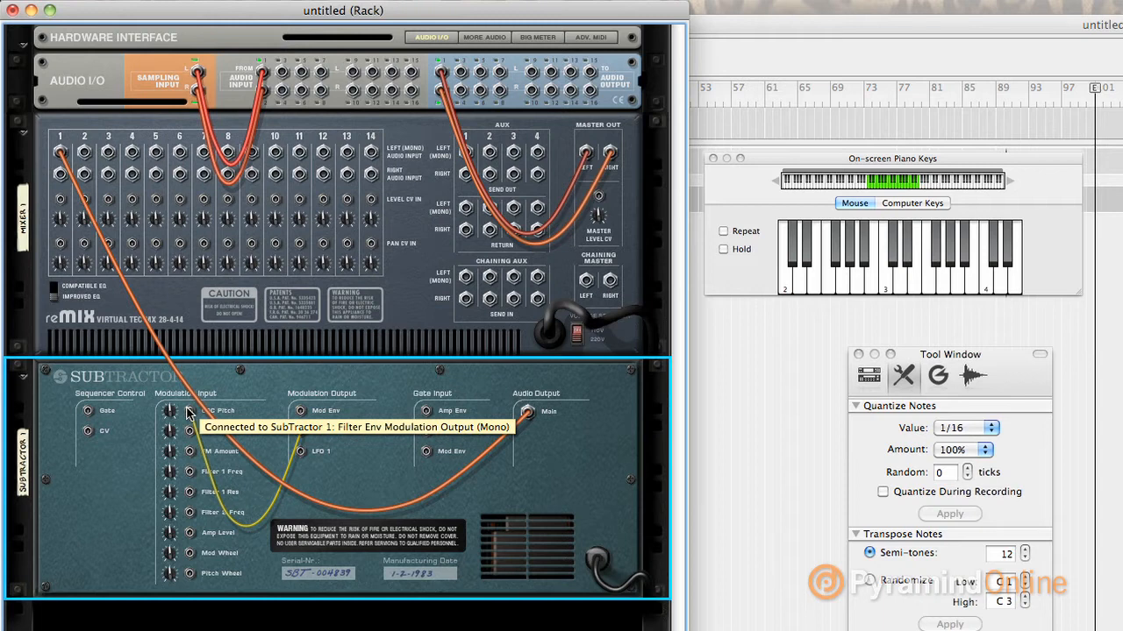
mouse_move(324, 463)
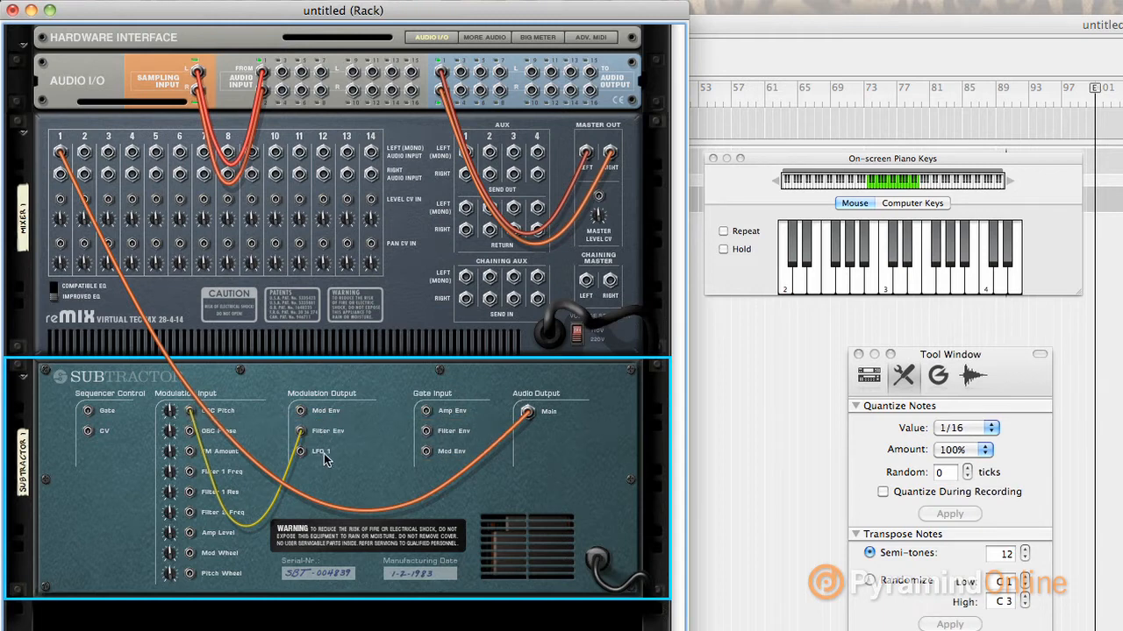